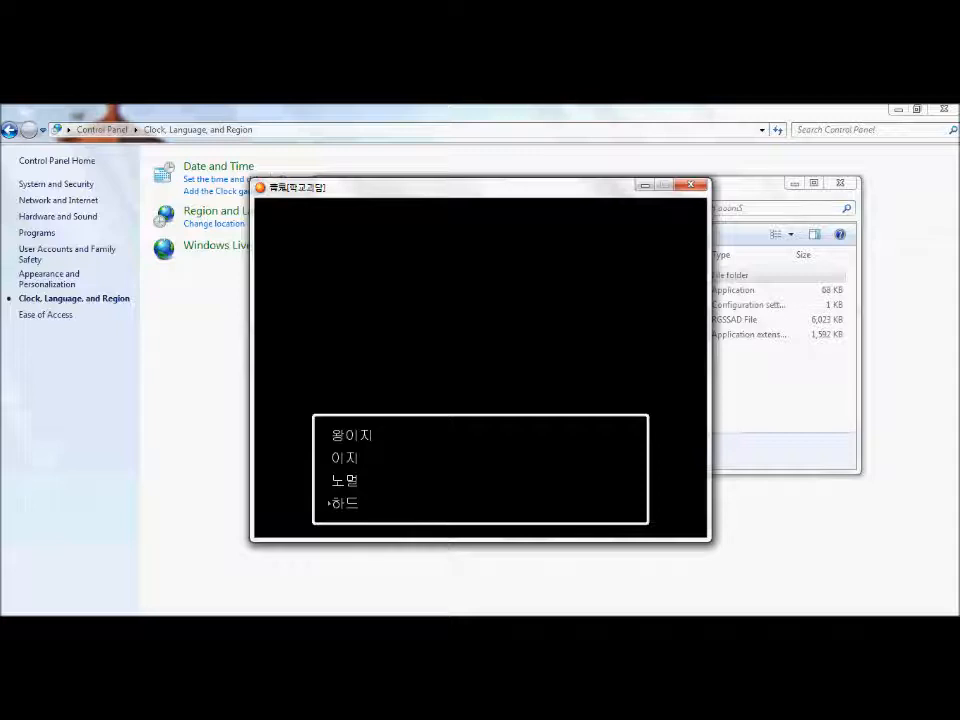
pyautogui.moveTo(534, 247)
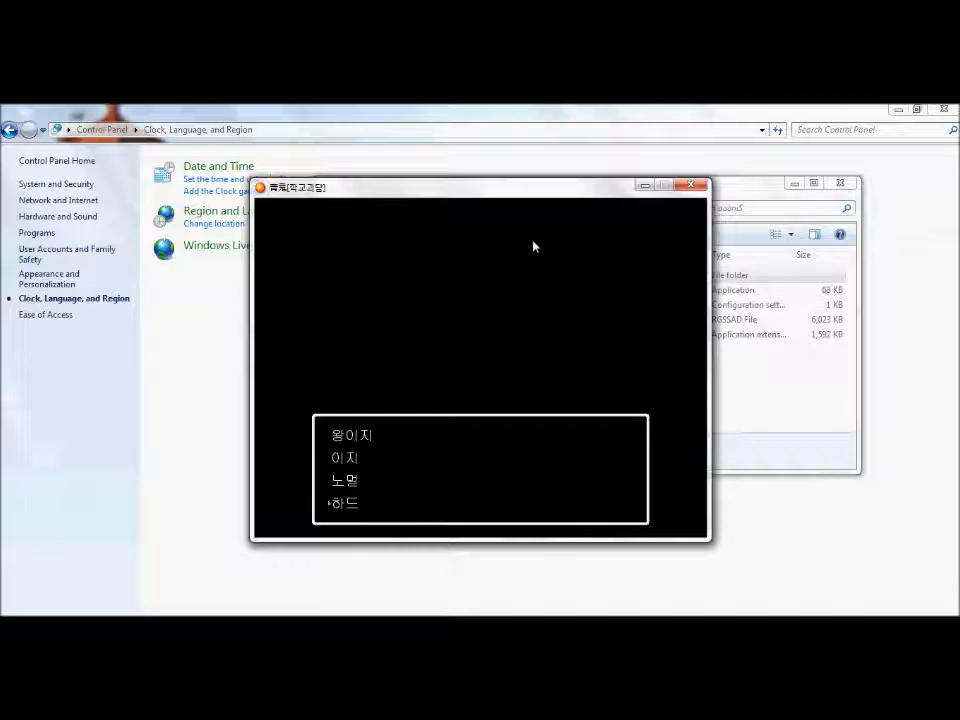
pyautogui.moveTo(785, 208)
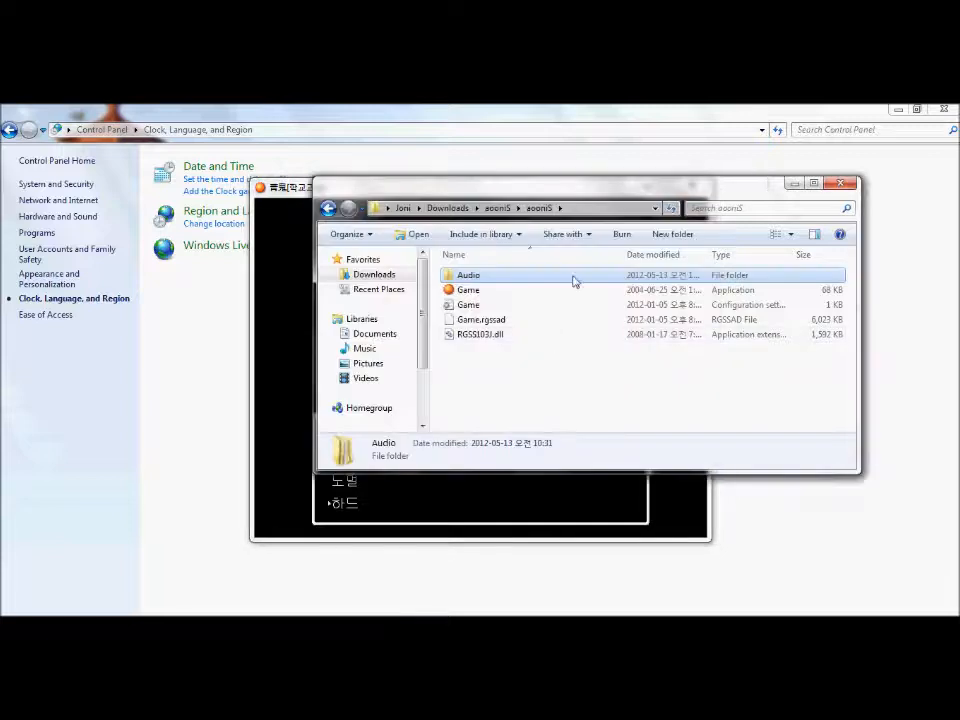
pyautogui.moveTo(572, 310)
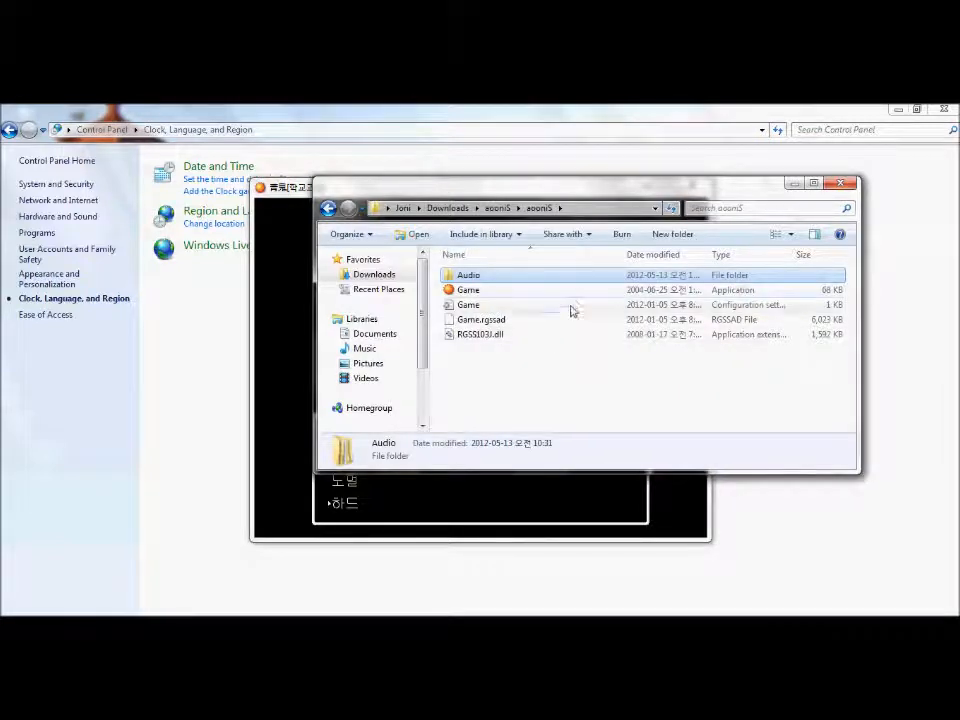
# Step: Browse the SE sound files in the game's Audio folder, then return to Audio
pyautogui.doubleClick(468, 274)
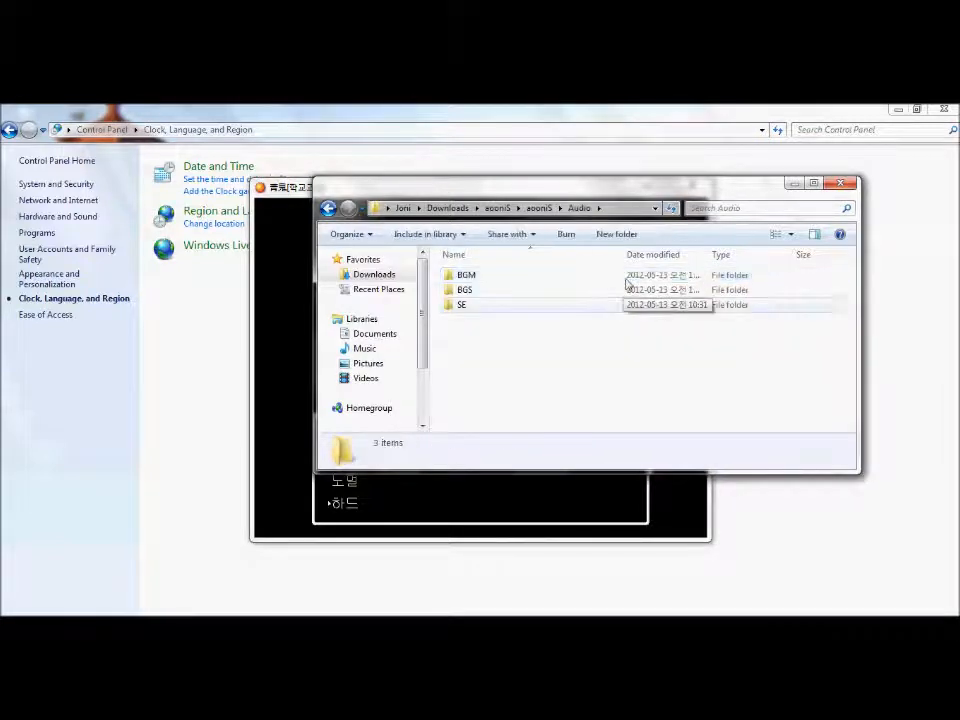
pyautogui.doubleClick(461, 304)
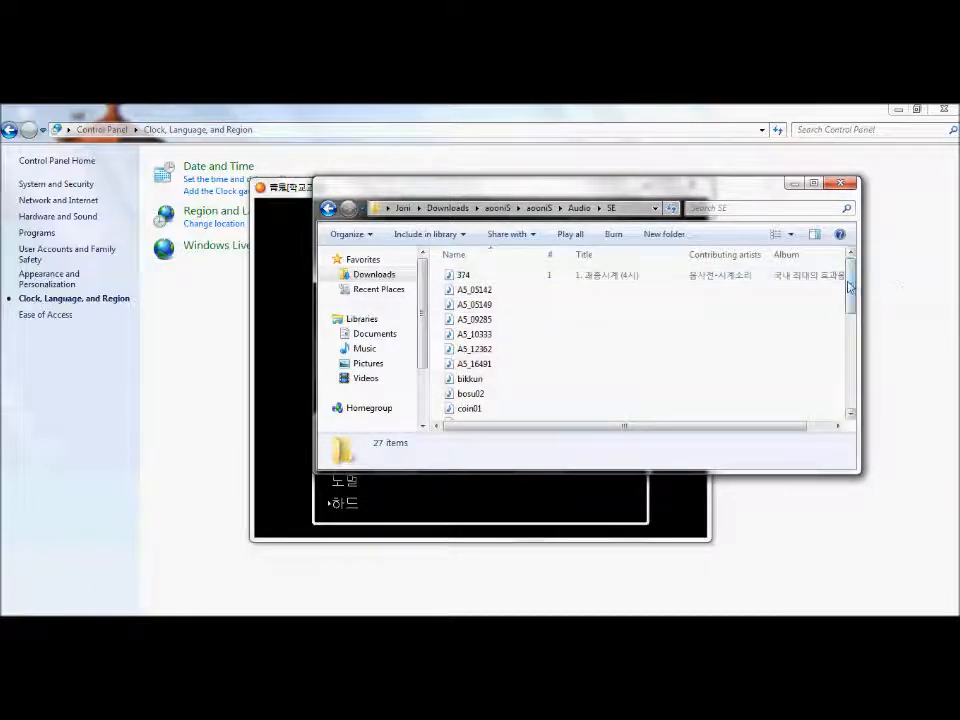
pyautogui.scroll(-3)
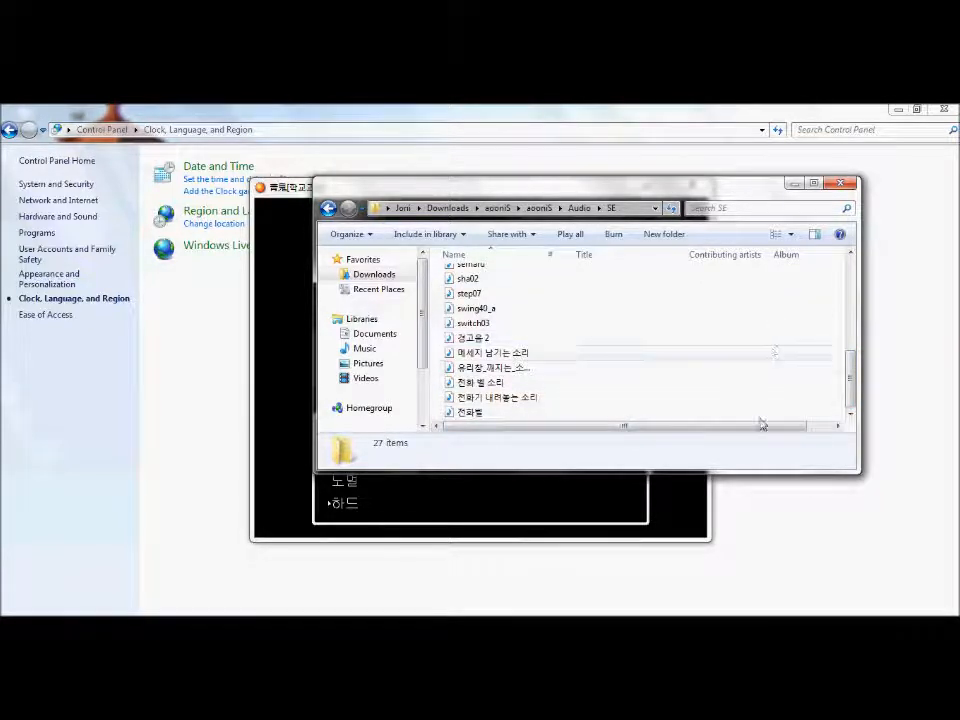
pyautogui.moveTo(758, 314)
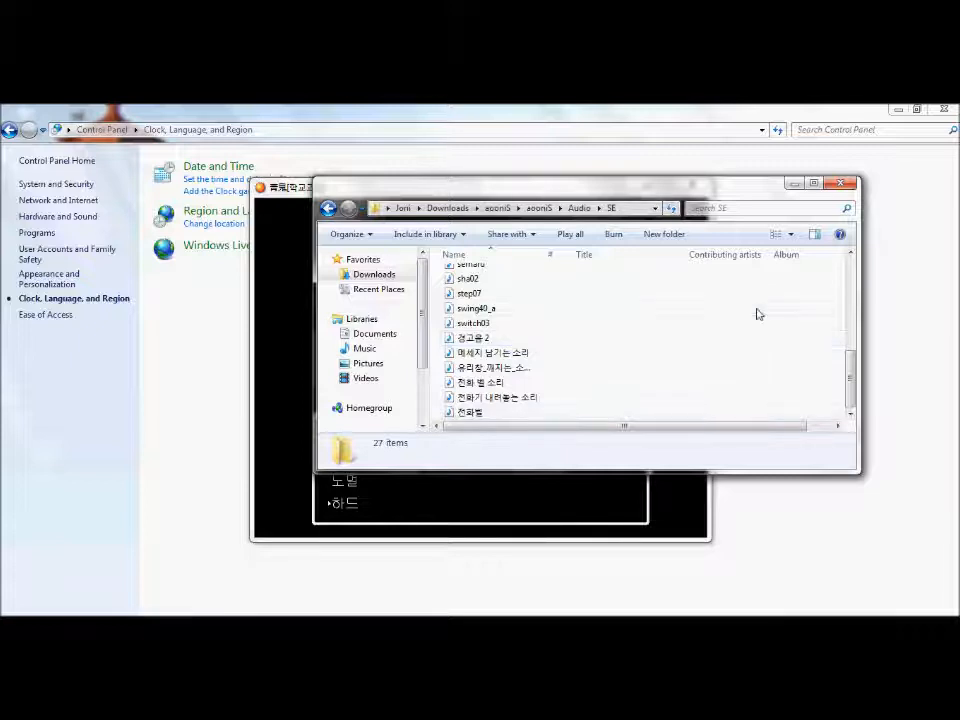
pyautogui.click(578, 208)
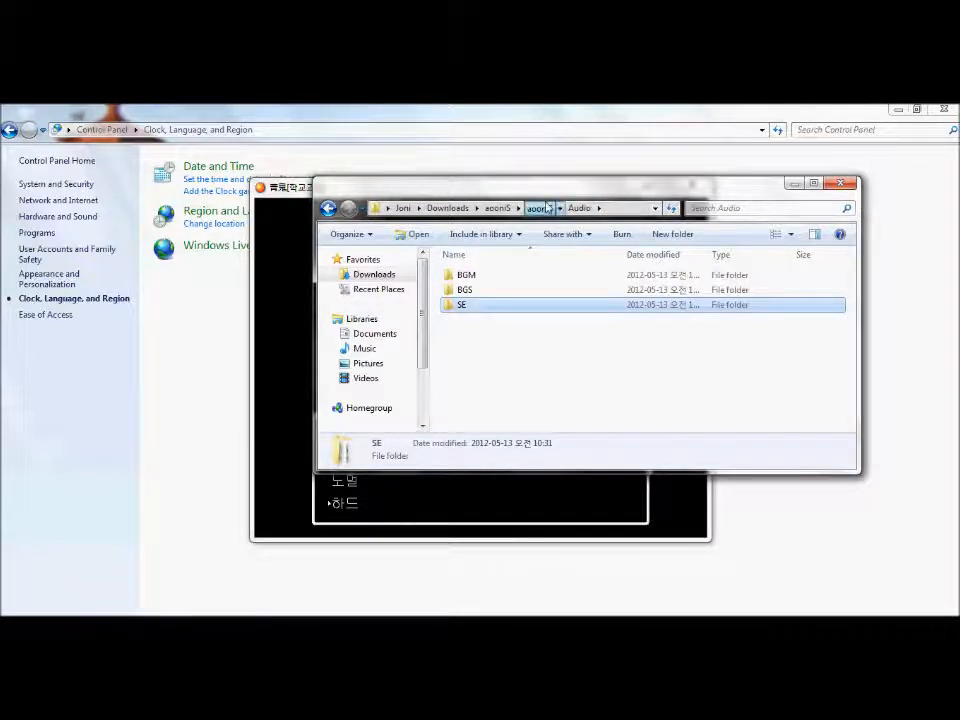
# Step: Go back up to Downloads and open the zipped aooniS archive
pyautogui.click(497, 208)
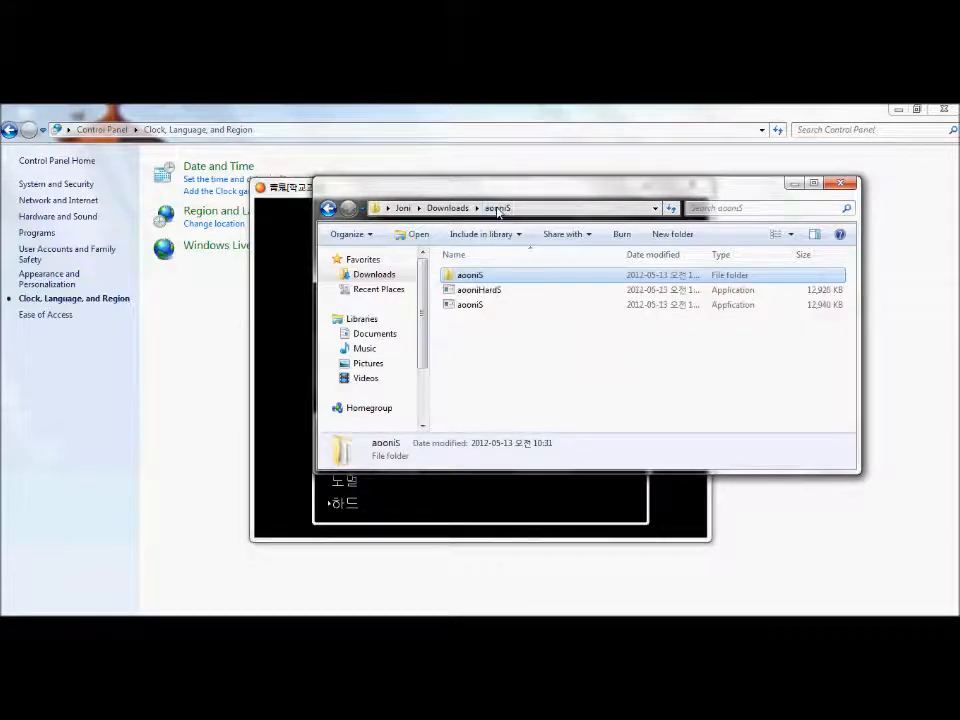
pyautogui.click(447, 207)
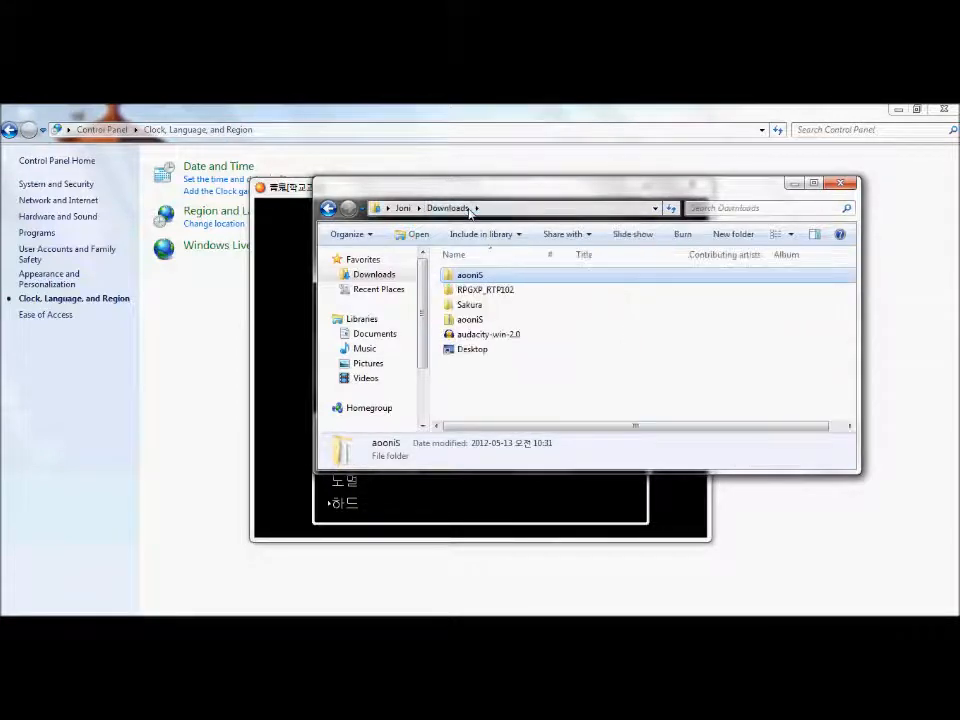
pyautogui.click(470, 274)
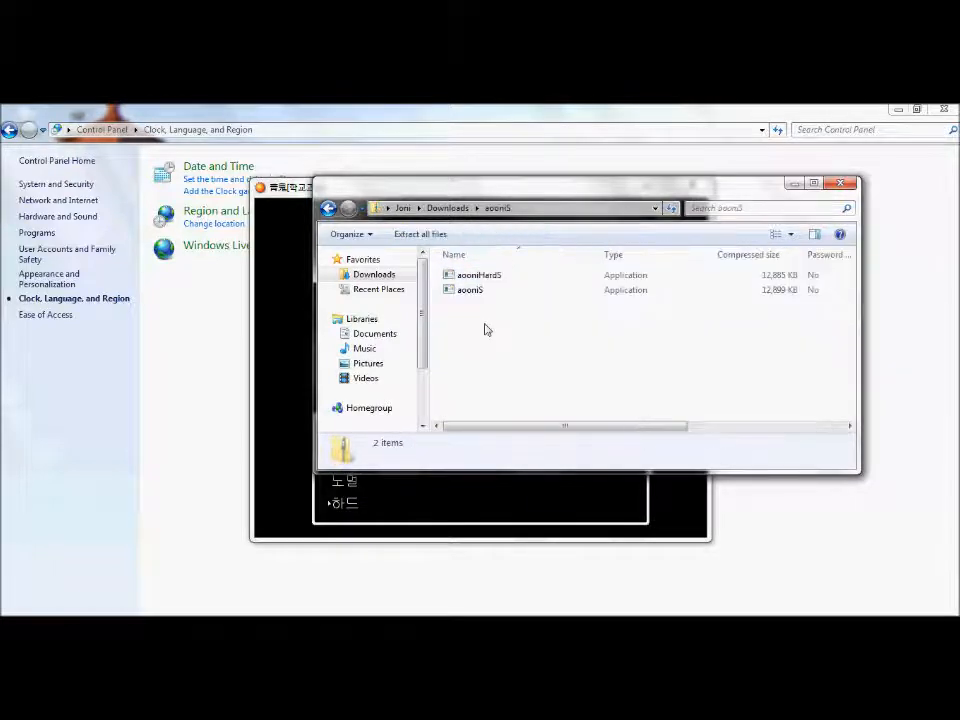
pyautogui.moveTo(258, 320)
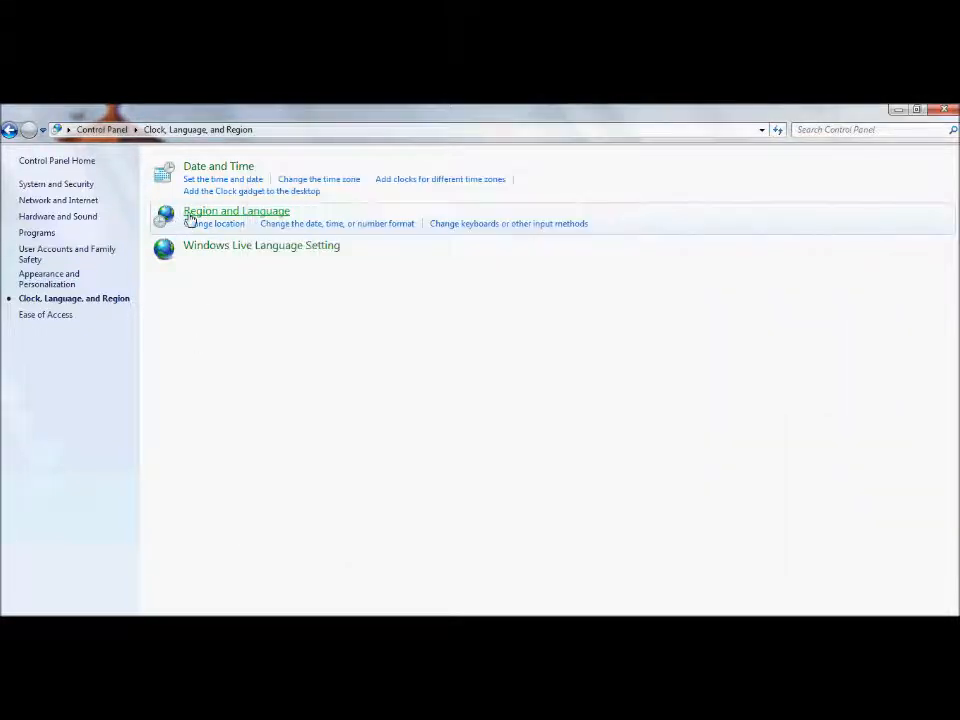
# Step: Open Region and Language to view the Korean (Korea) system locale
pyautogui.click(236, 210)
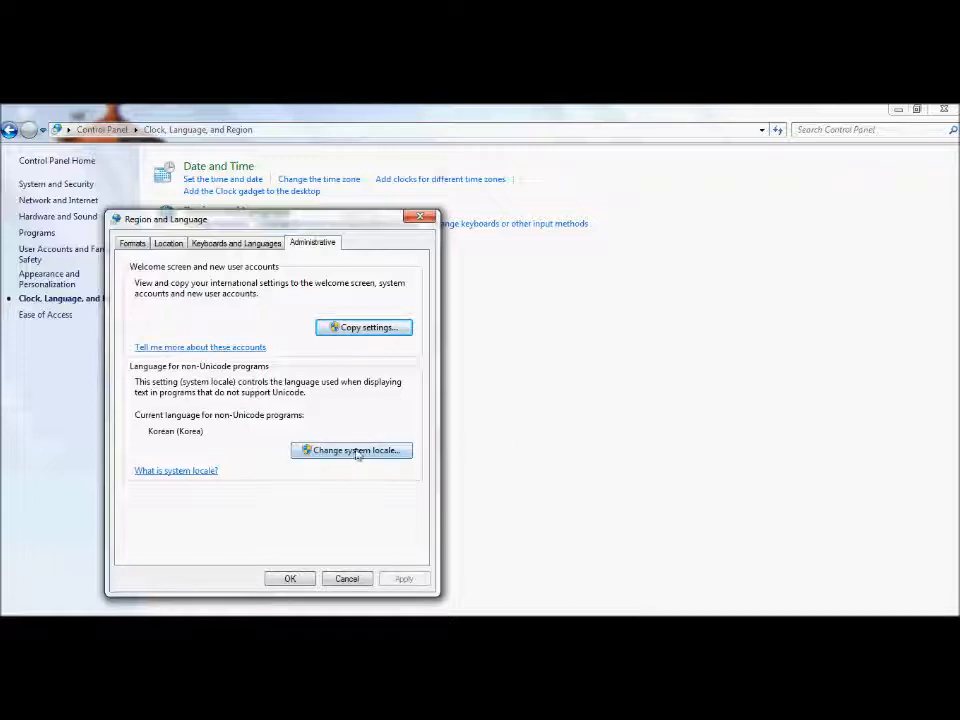
pyautogui.moveTo(386, 495)
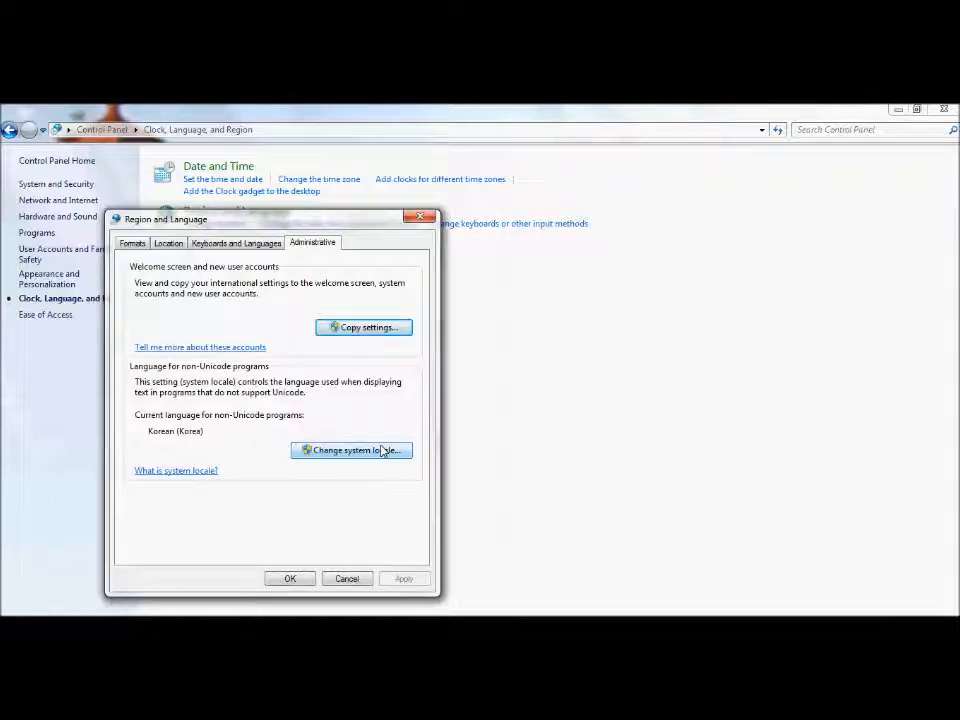
pyautogui.moveTo(308, 436)
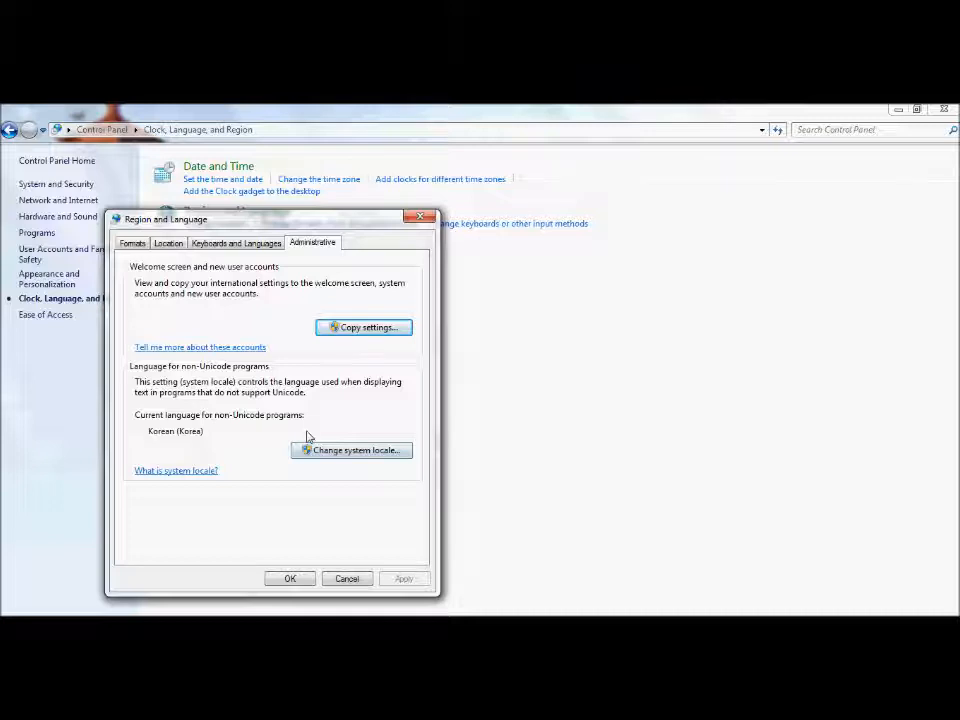
pyautogui.moveTo(245, 272)
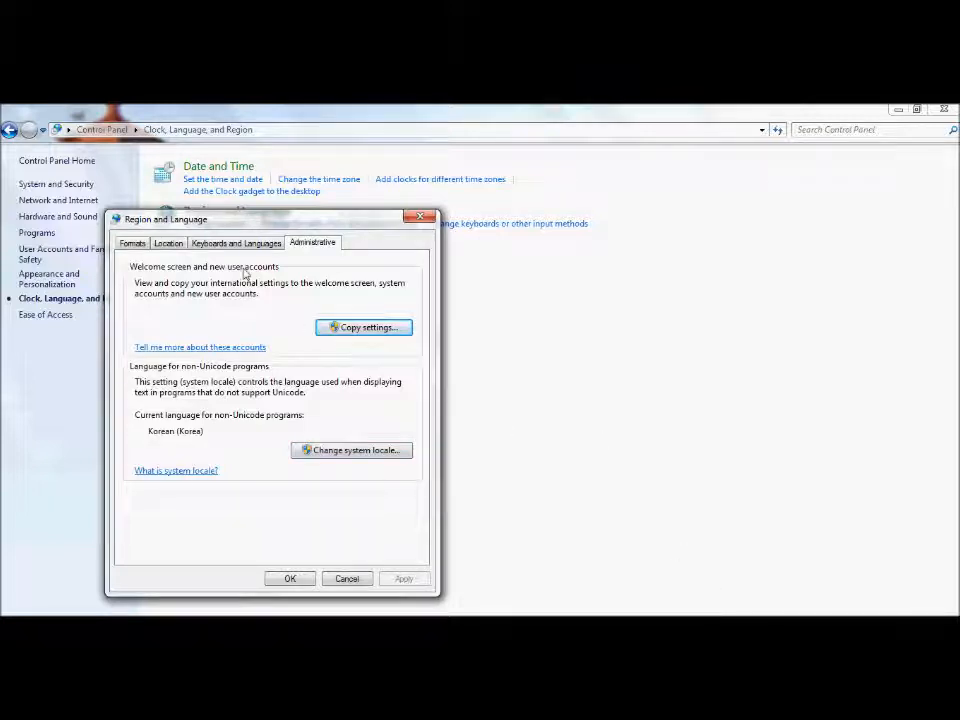
# Step: Switch between the Administrative and Keyboards and Languages settings, ending on keyboards
pyautogui.click(236, 243)
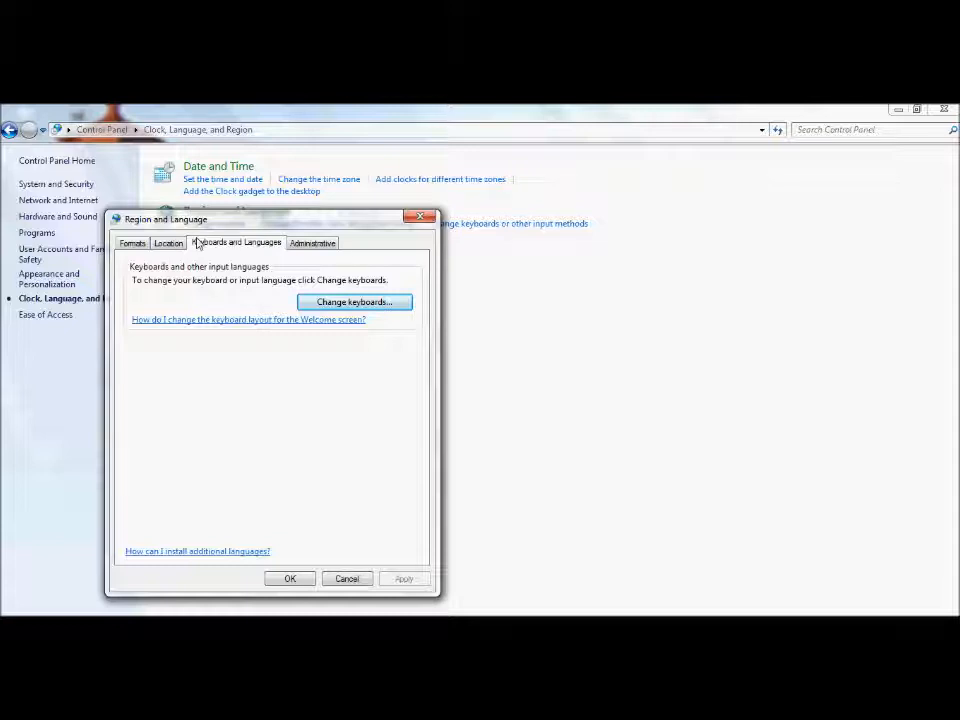
pyautogui.click(313, 243)
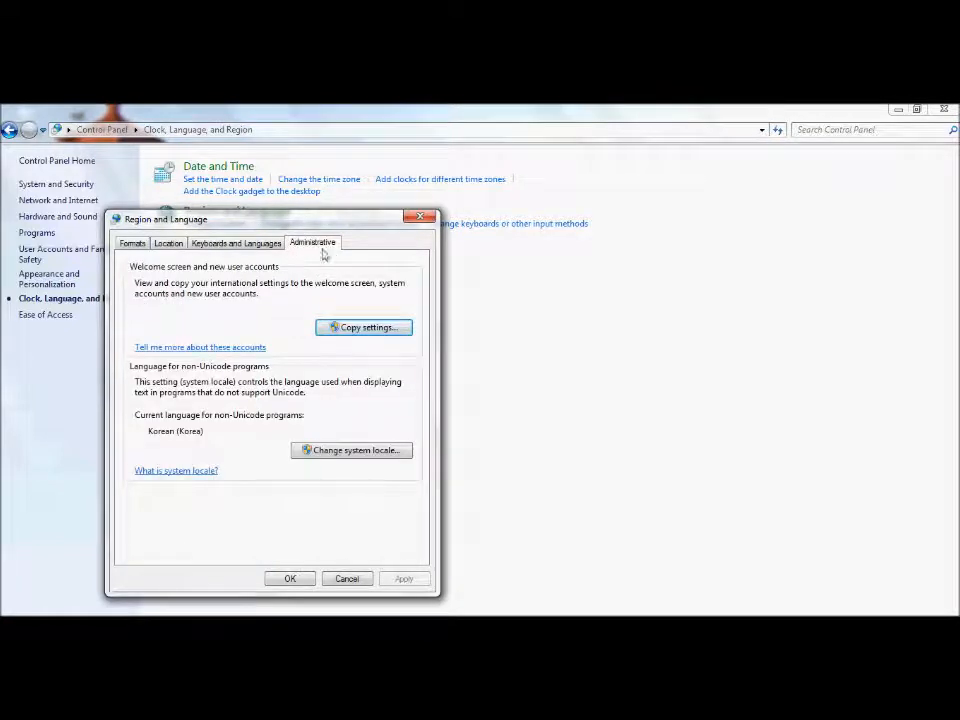
pyautogui.moveTo(283, 258)
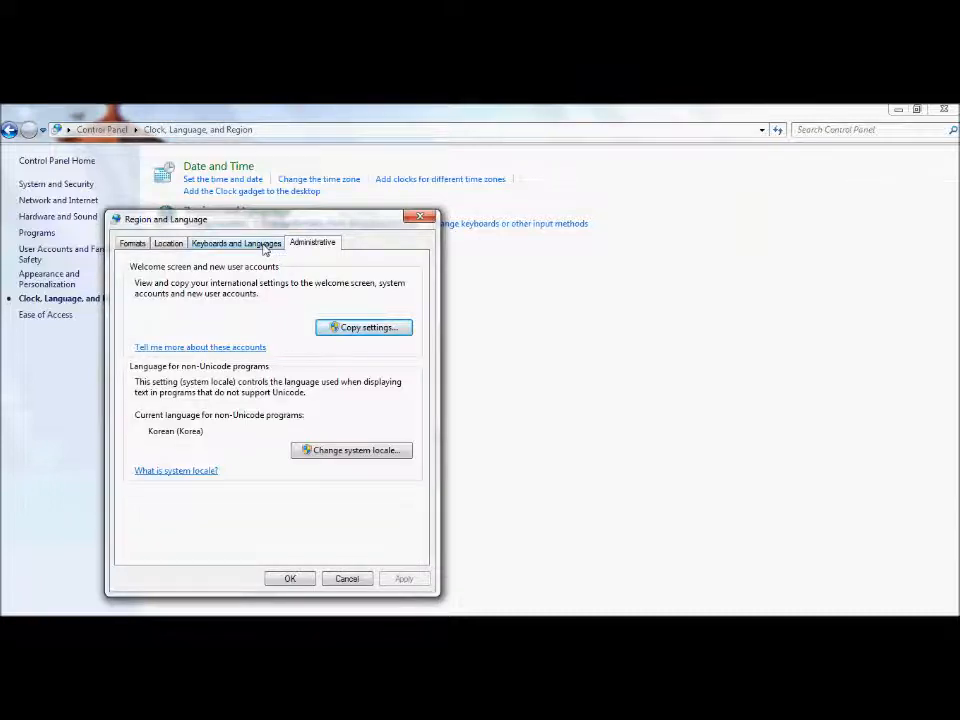
pyautogui.click(236, 243)
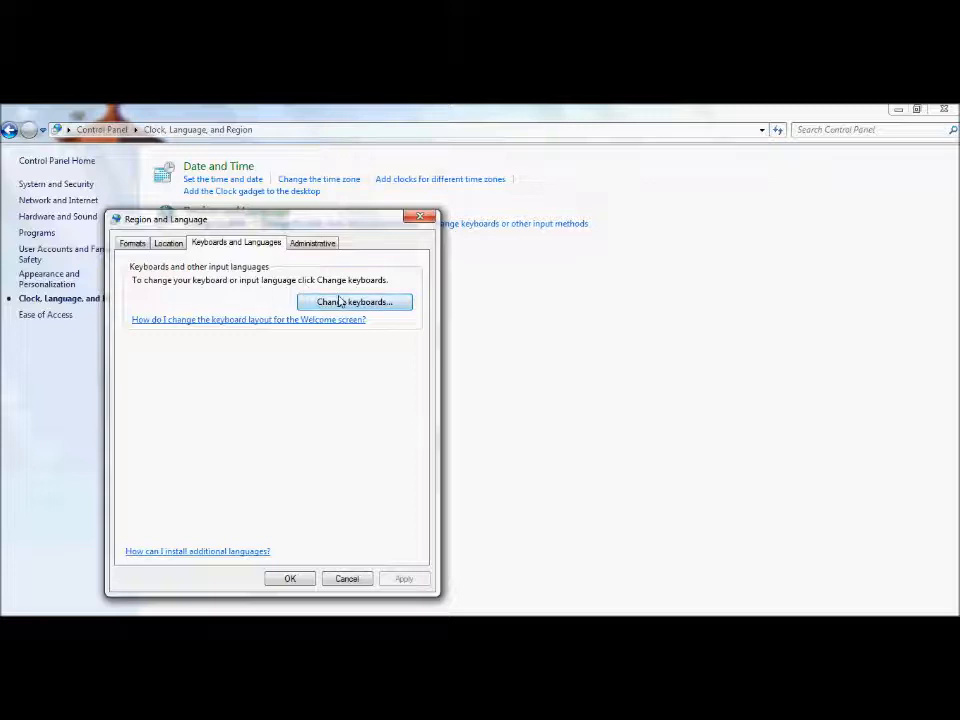
# Step: Check location Korea and Korean (Korea) formats, then confirm with OK
pyautogui.click(168, 243)
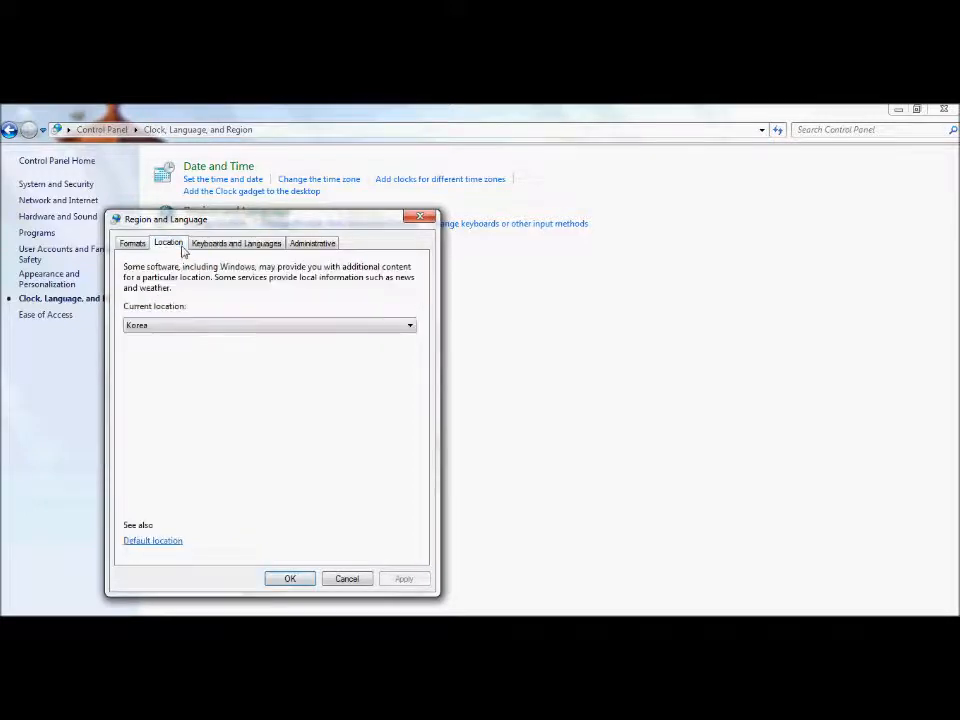
pyautogui.click(132, 242)
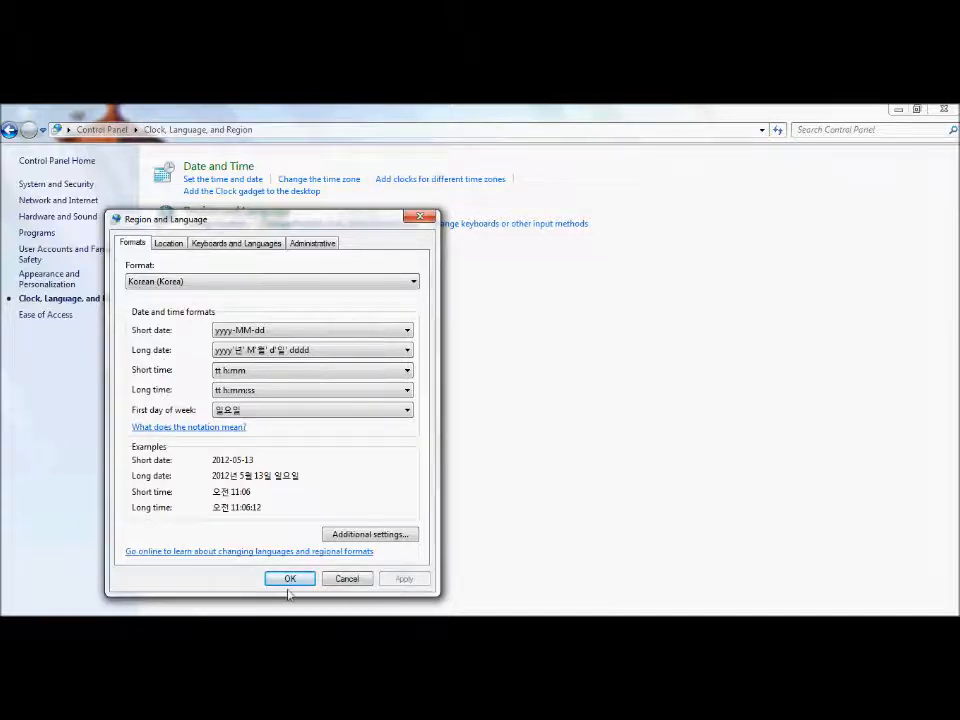
pyautogui.click(289, 578)
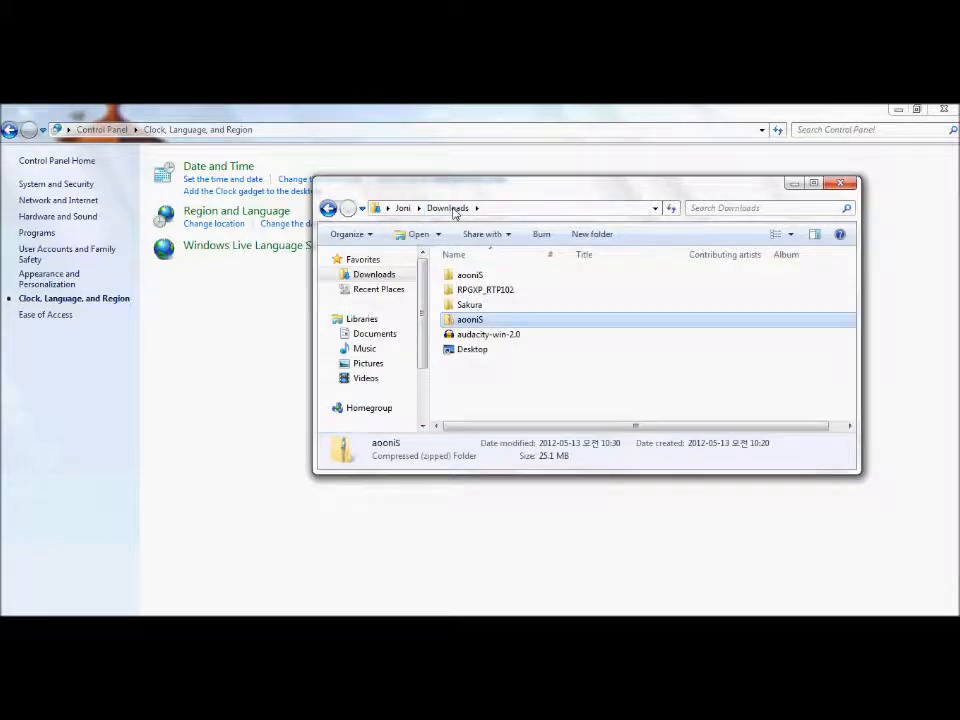
# Step: Open the extracted aooniS folder and its inner aooniS game folder
pyautogui.doubleClick(470, 319)
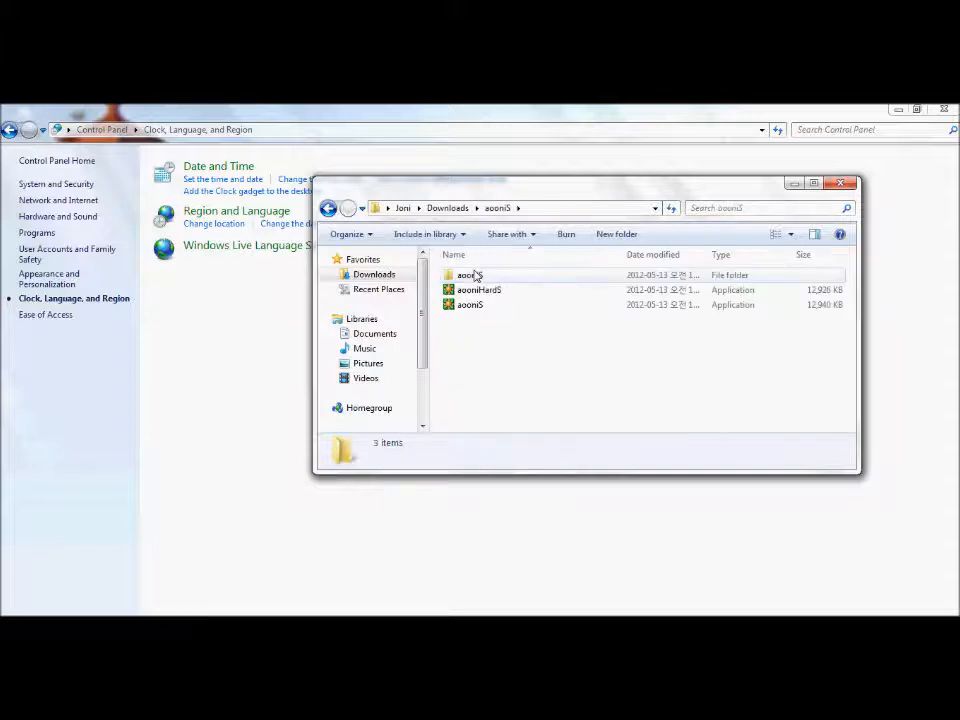
pyautogui.doubleClick(466, 274)
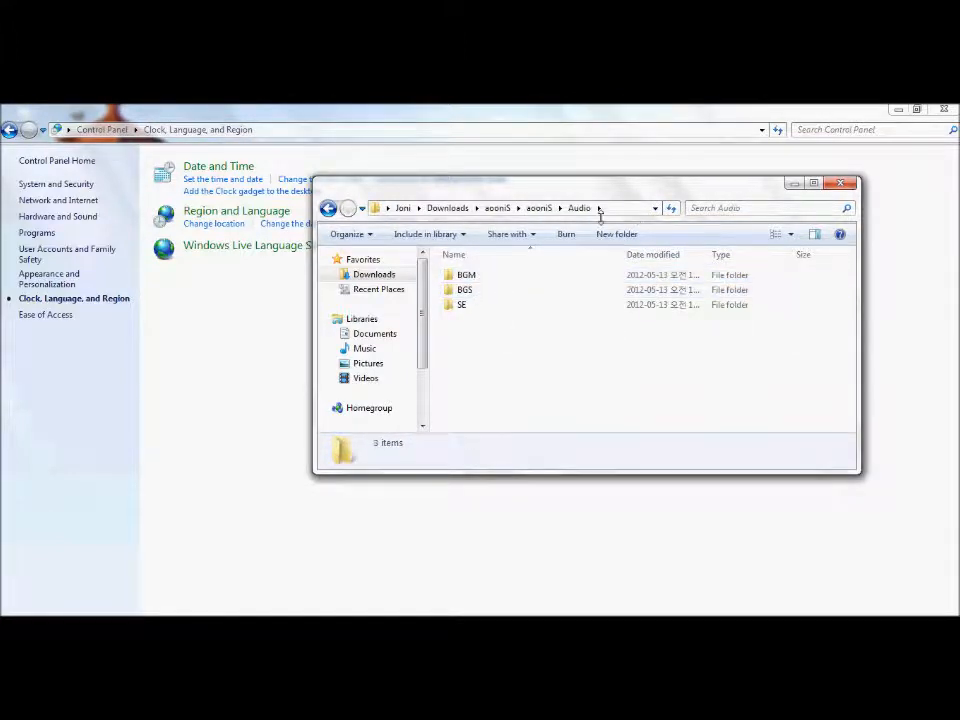
pyautogui.moveTo(347, 234)
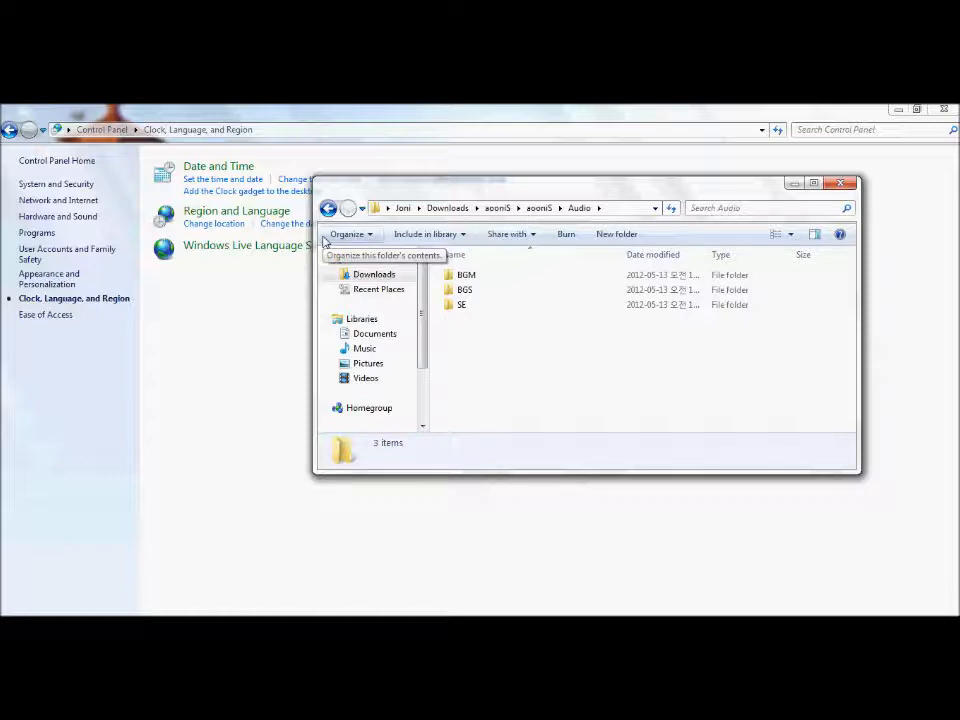